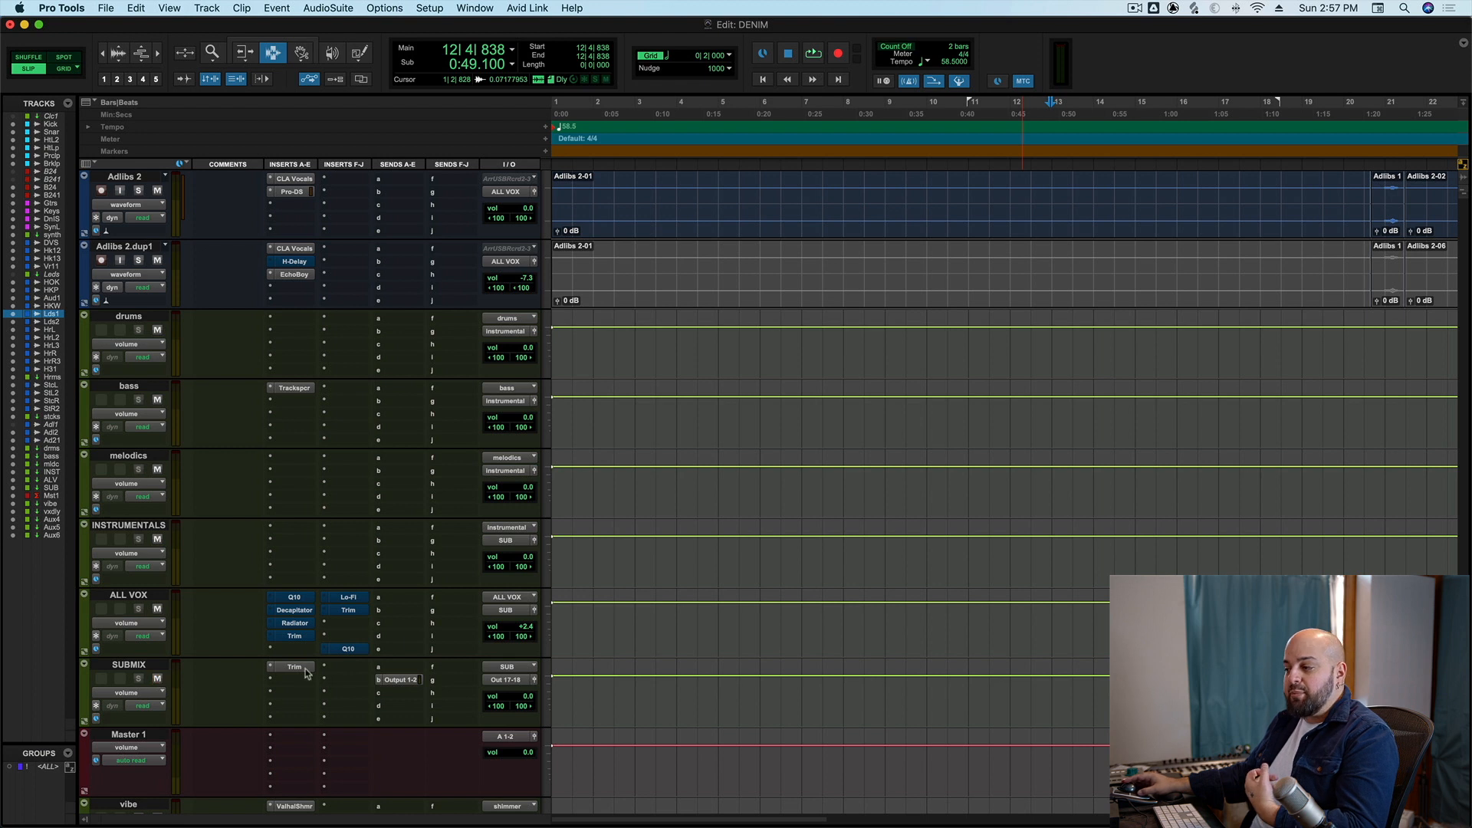
# Bring up the Lo-Fi distortion and the -4.3 dB Trim stage from the ALL VOX bus
pyautogui.click(344, 597)
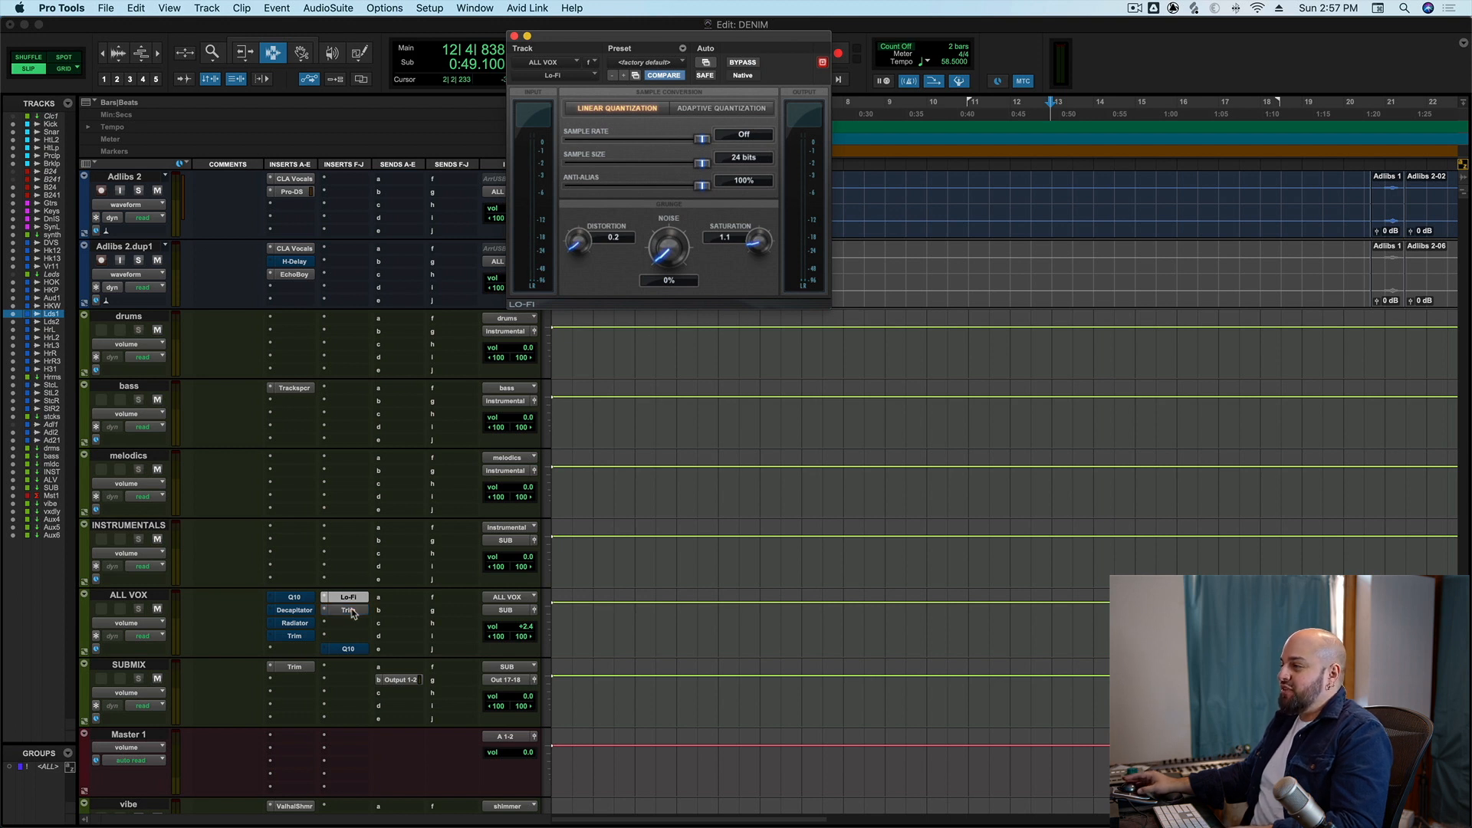
pyautogui.click(347, 610)
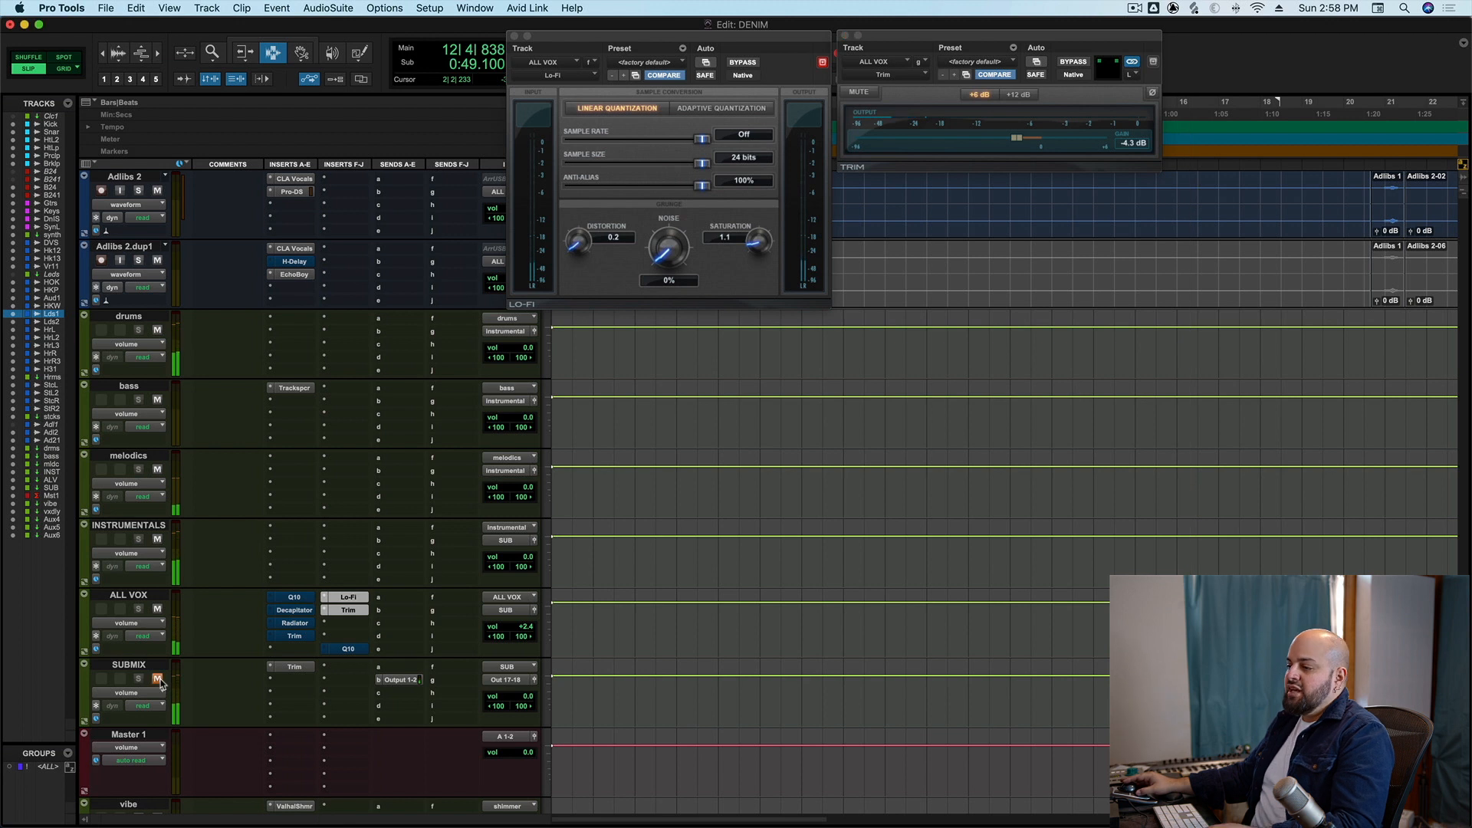
pyautogui.moveTo(157, 681)
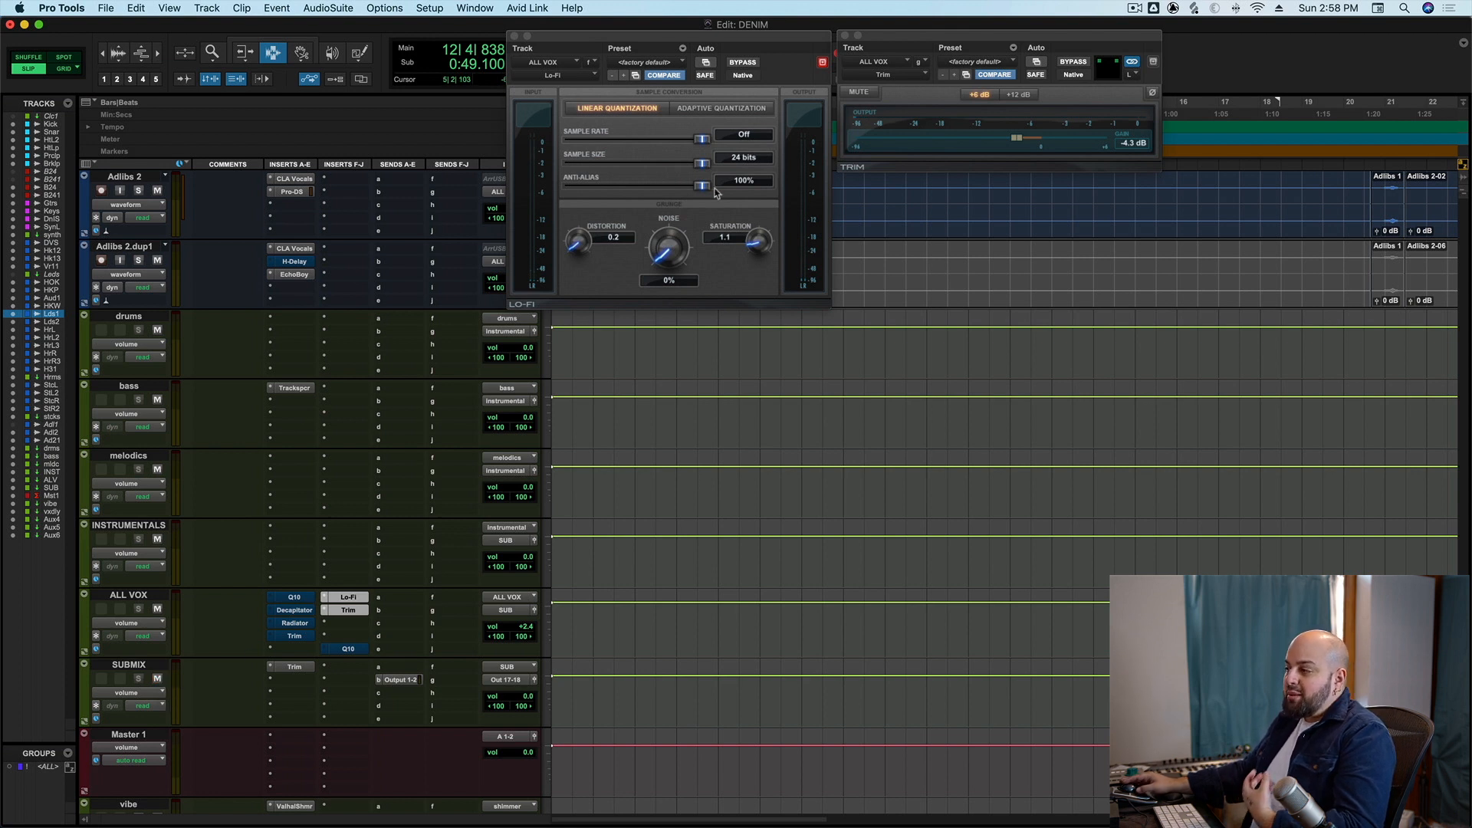
pyautogui.moveTo(740, 215)
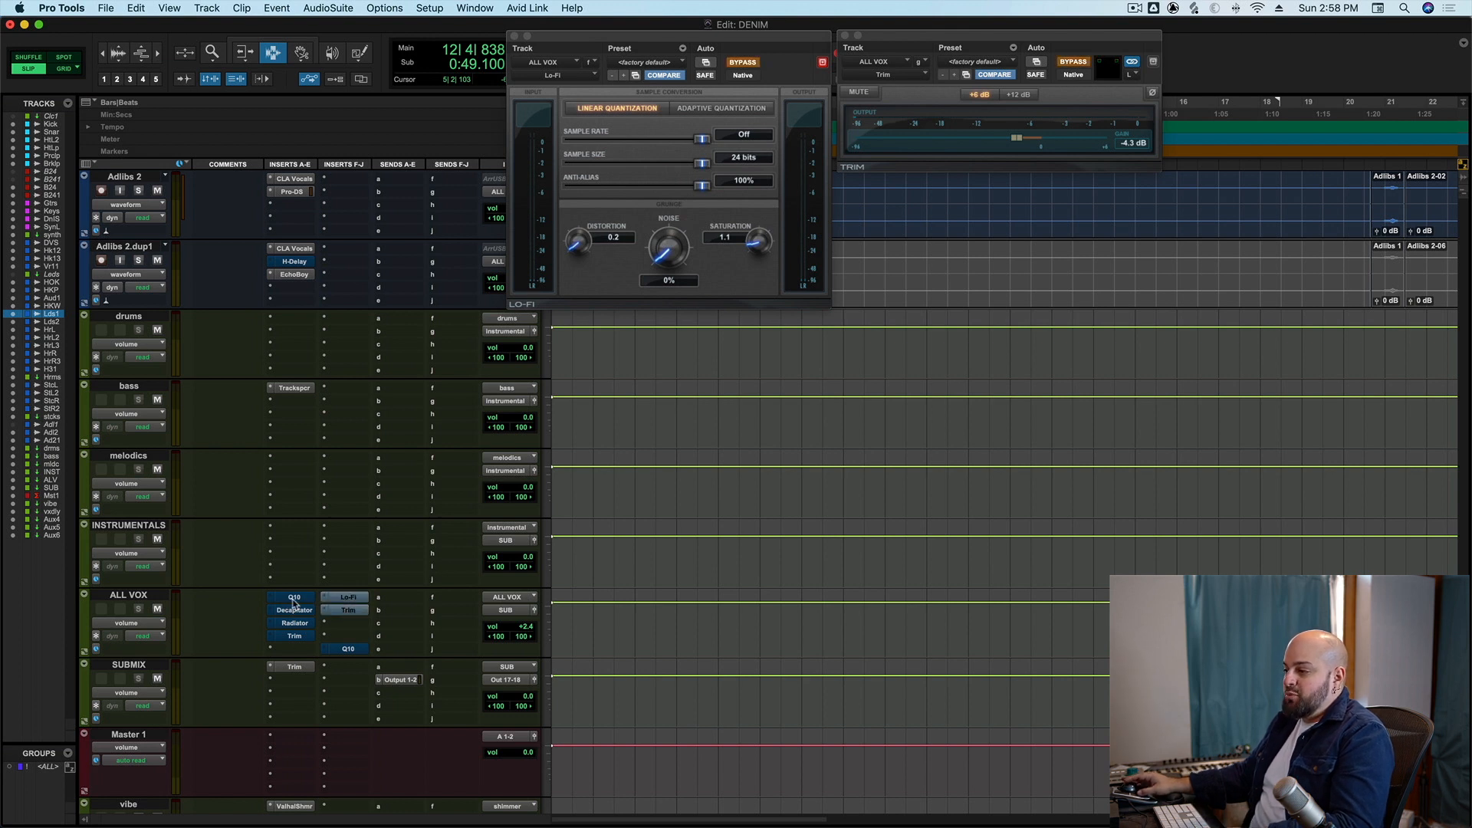
# Show the Q10 tilt EQ on ALL VOX and bypass the second Q10 to compare
pyautogui.click(291, 597)
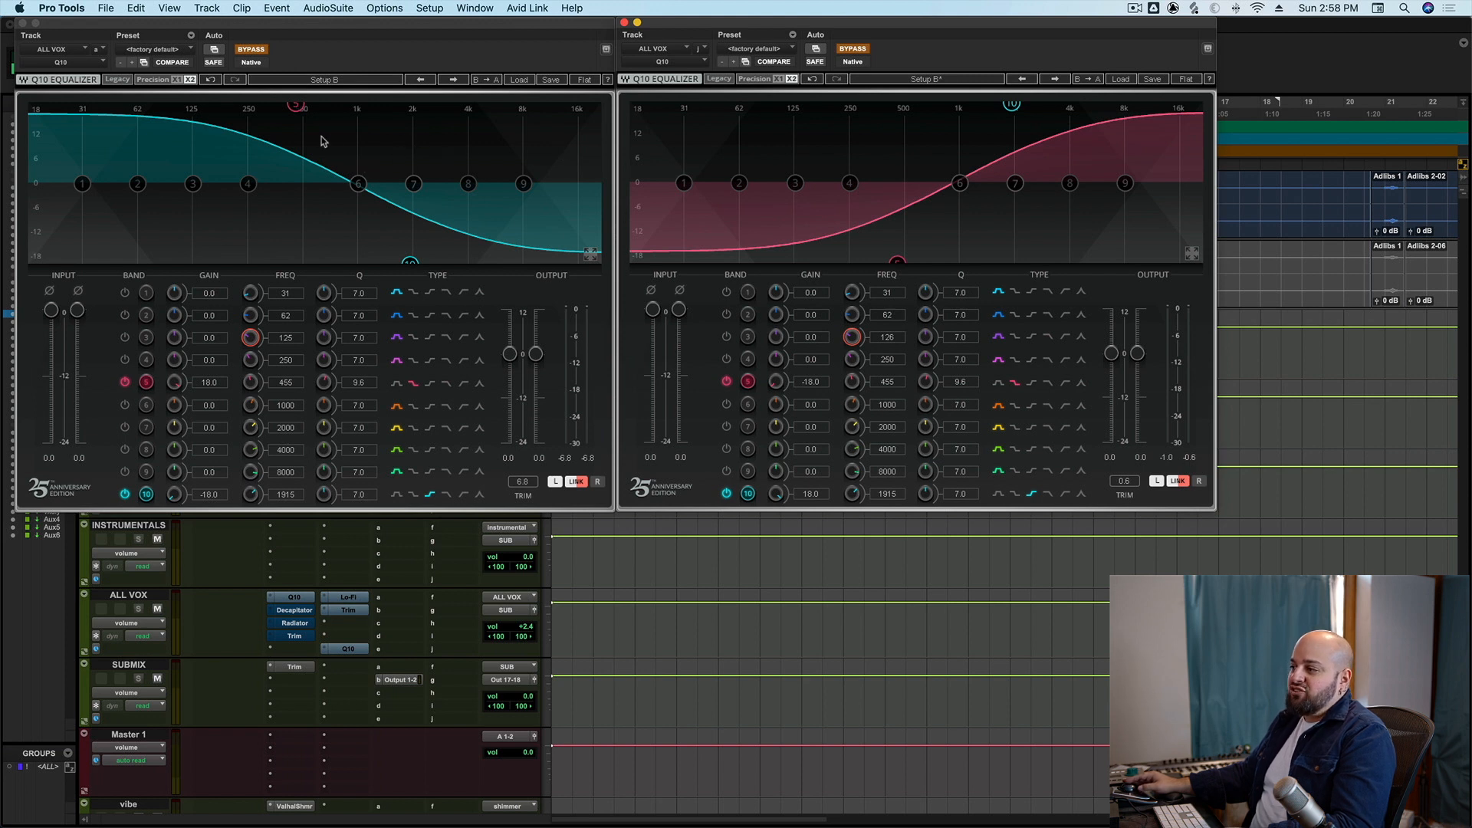
pyautogui.moveTo(310, 296)
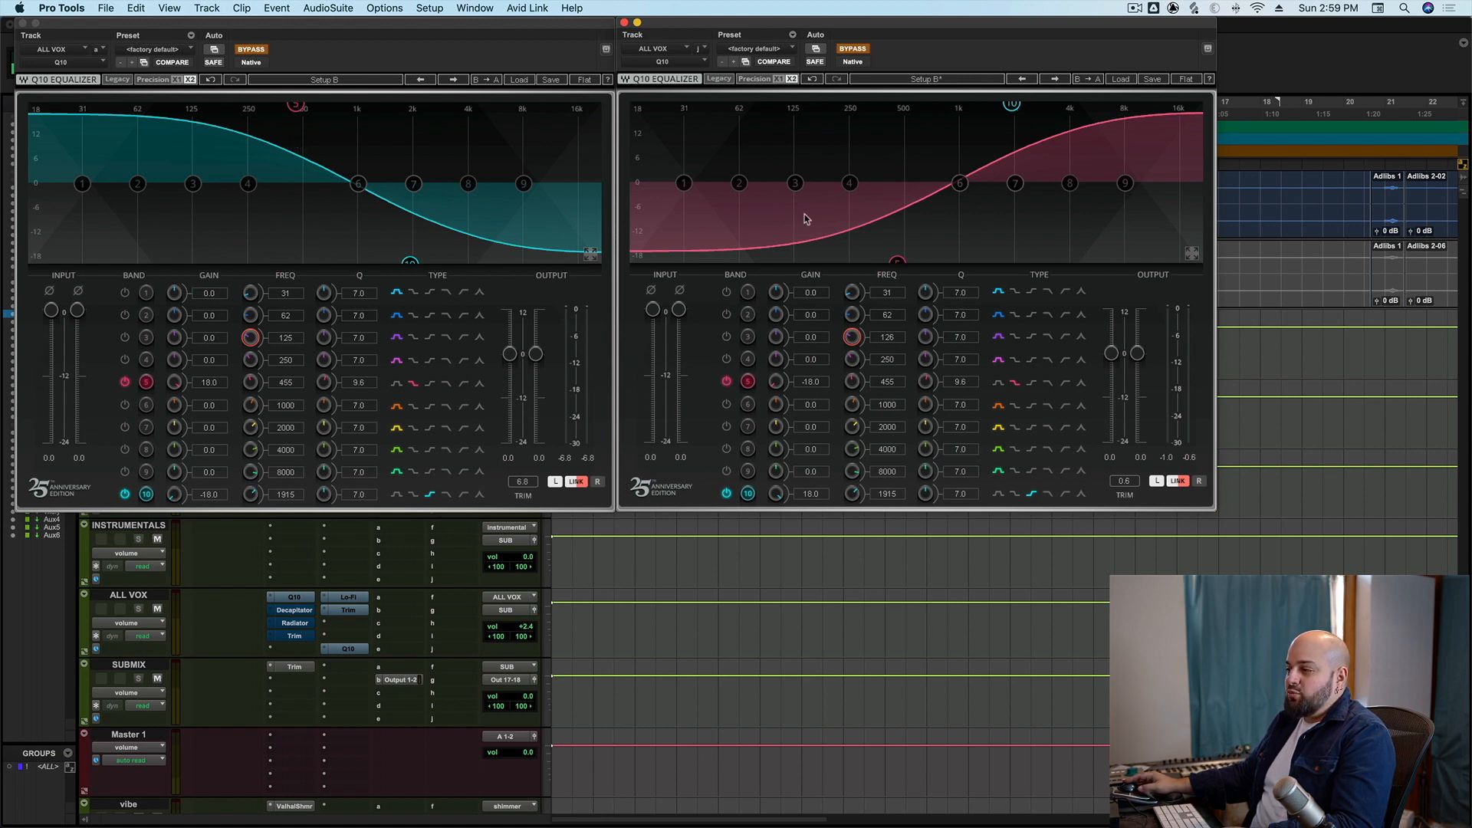
pyautogui.moveTo(865, 209)
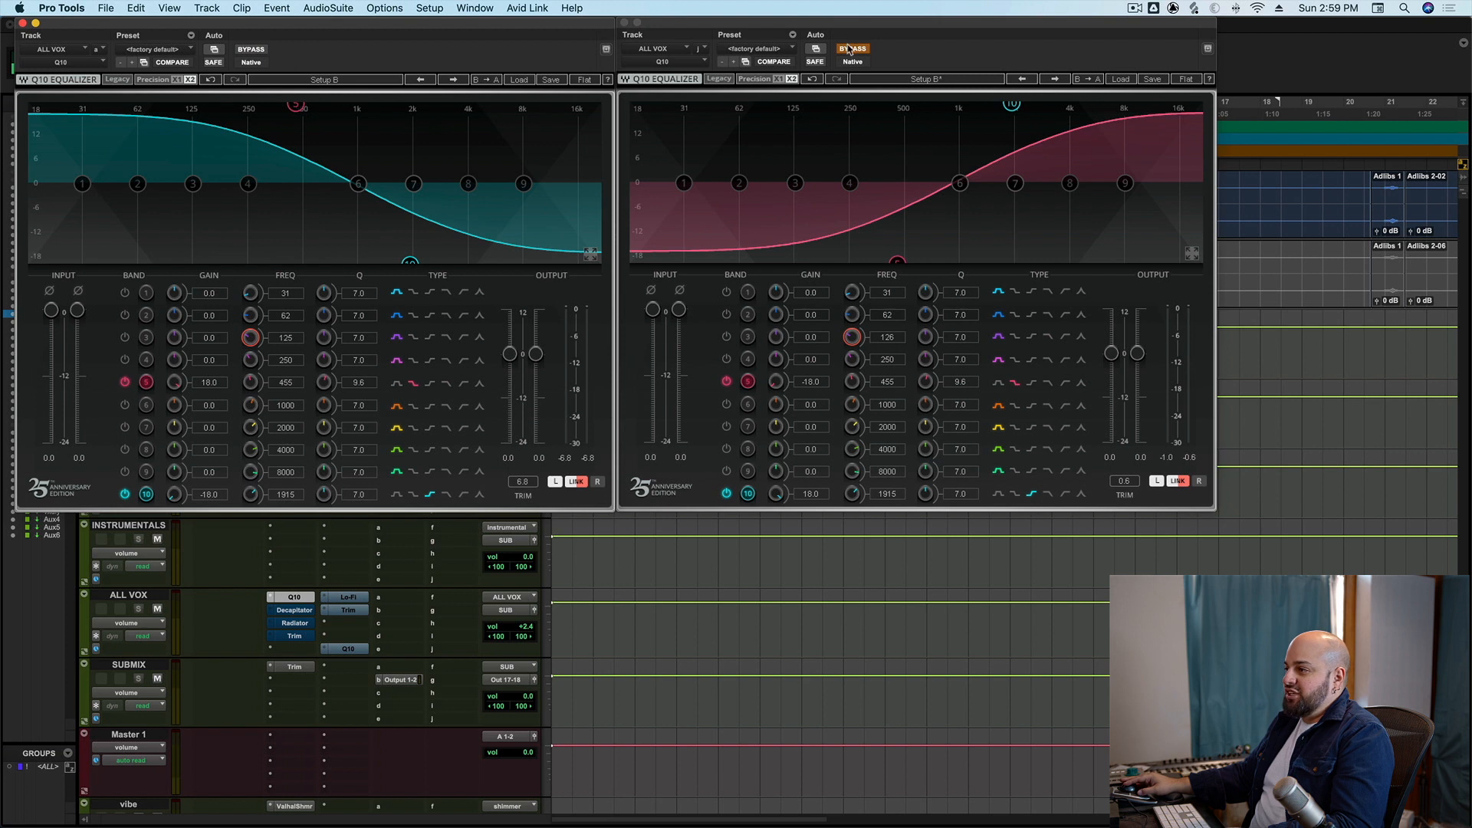
pyautogui.click(852, 48)
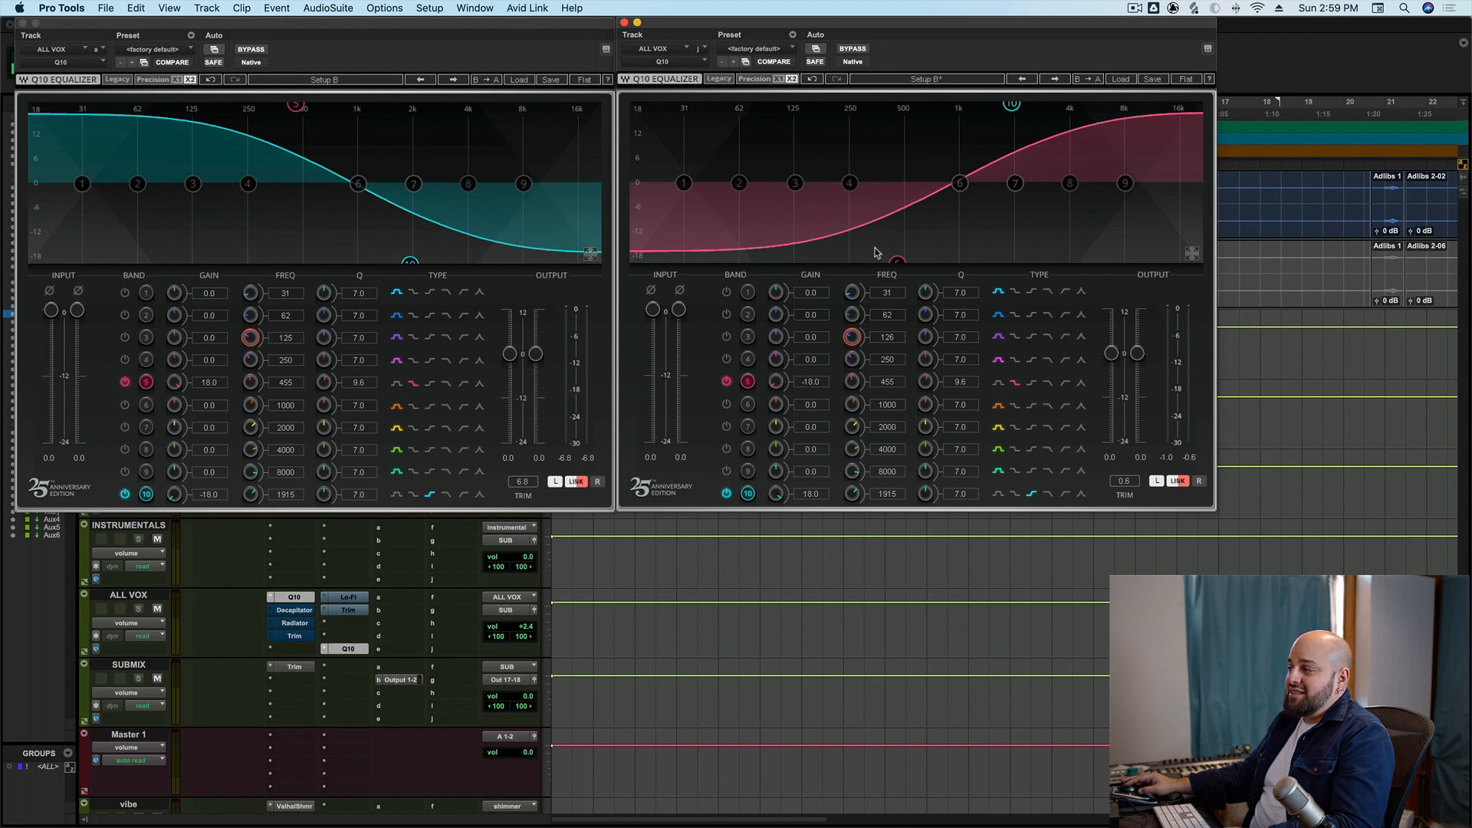
pyautogui.moveTo(914, 212)
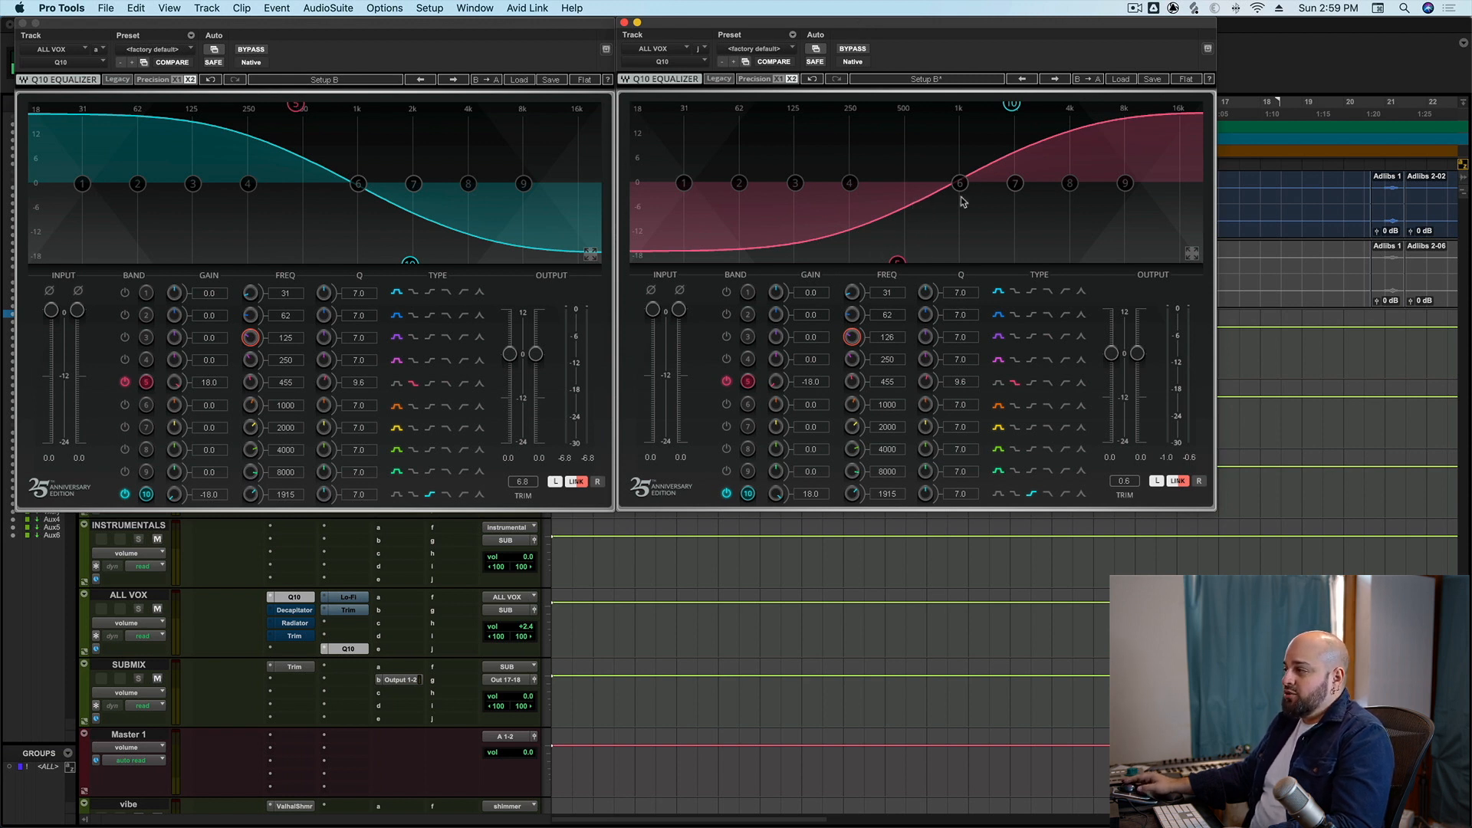
pyautogui.moveTo(1247, 64)
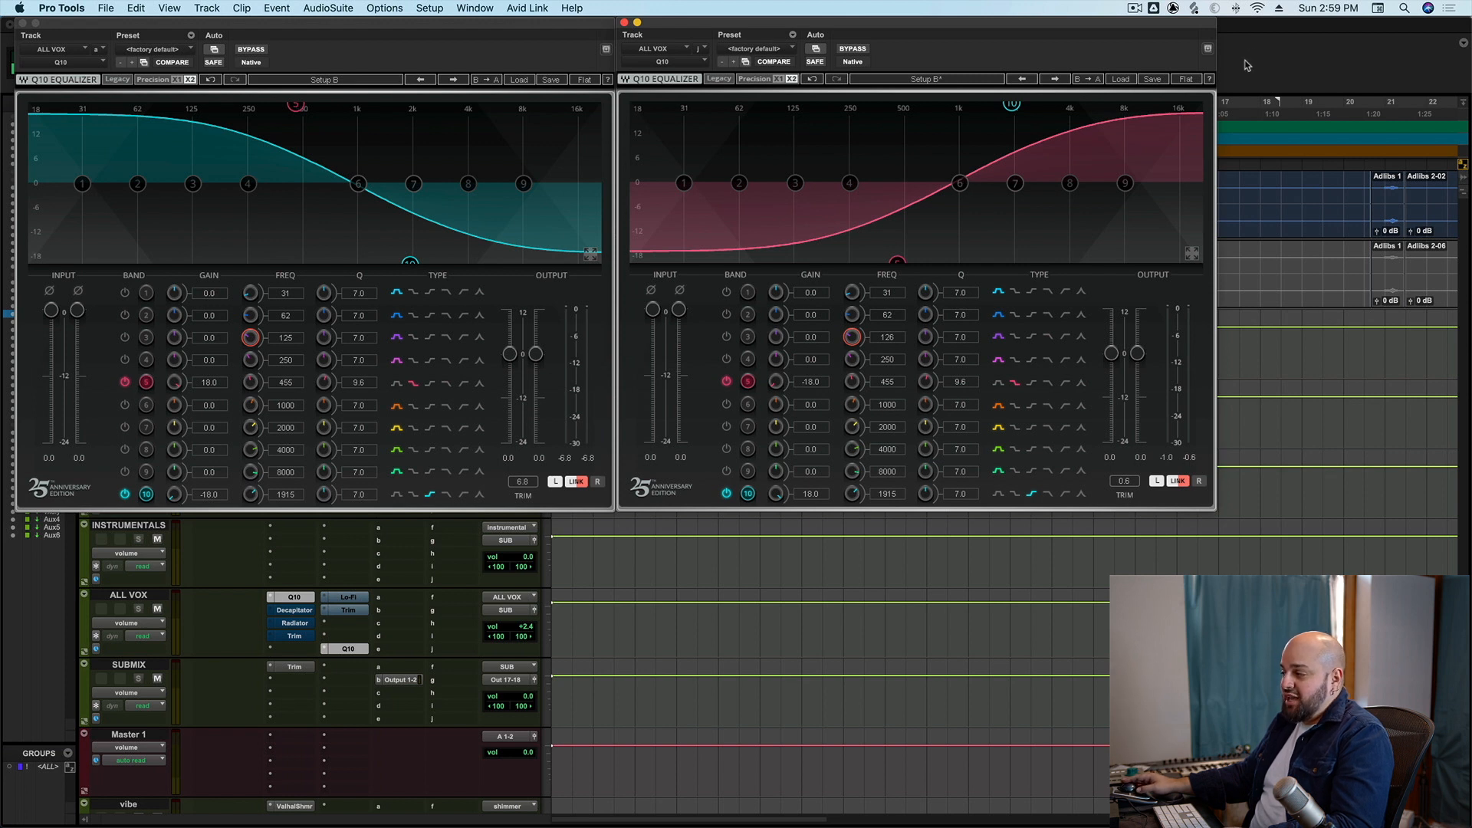
pyautogui.moveTo(1124, 135)
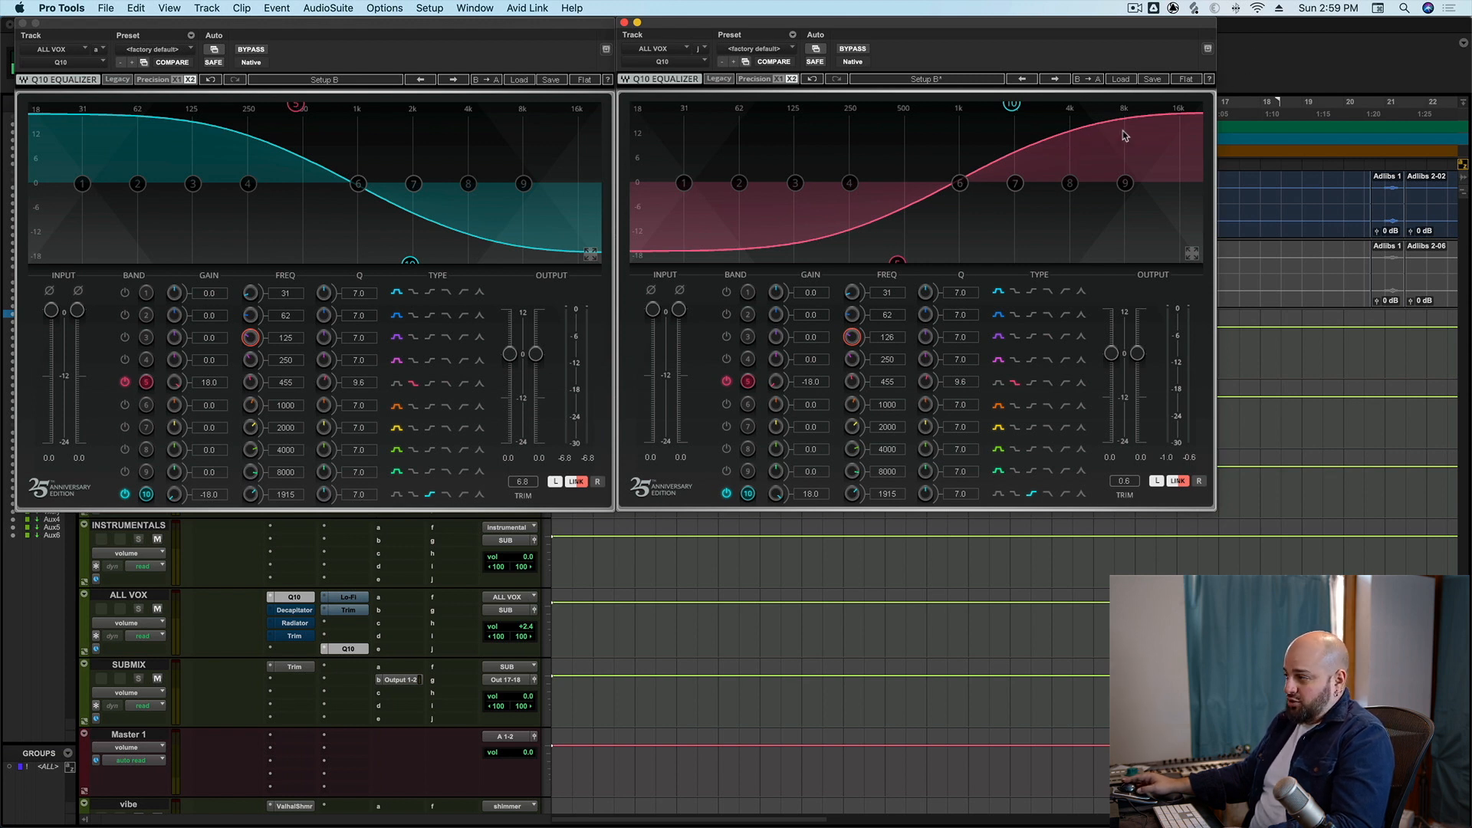
pyautogui.moveTo(1001, 212)
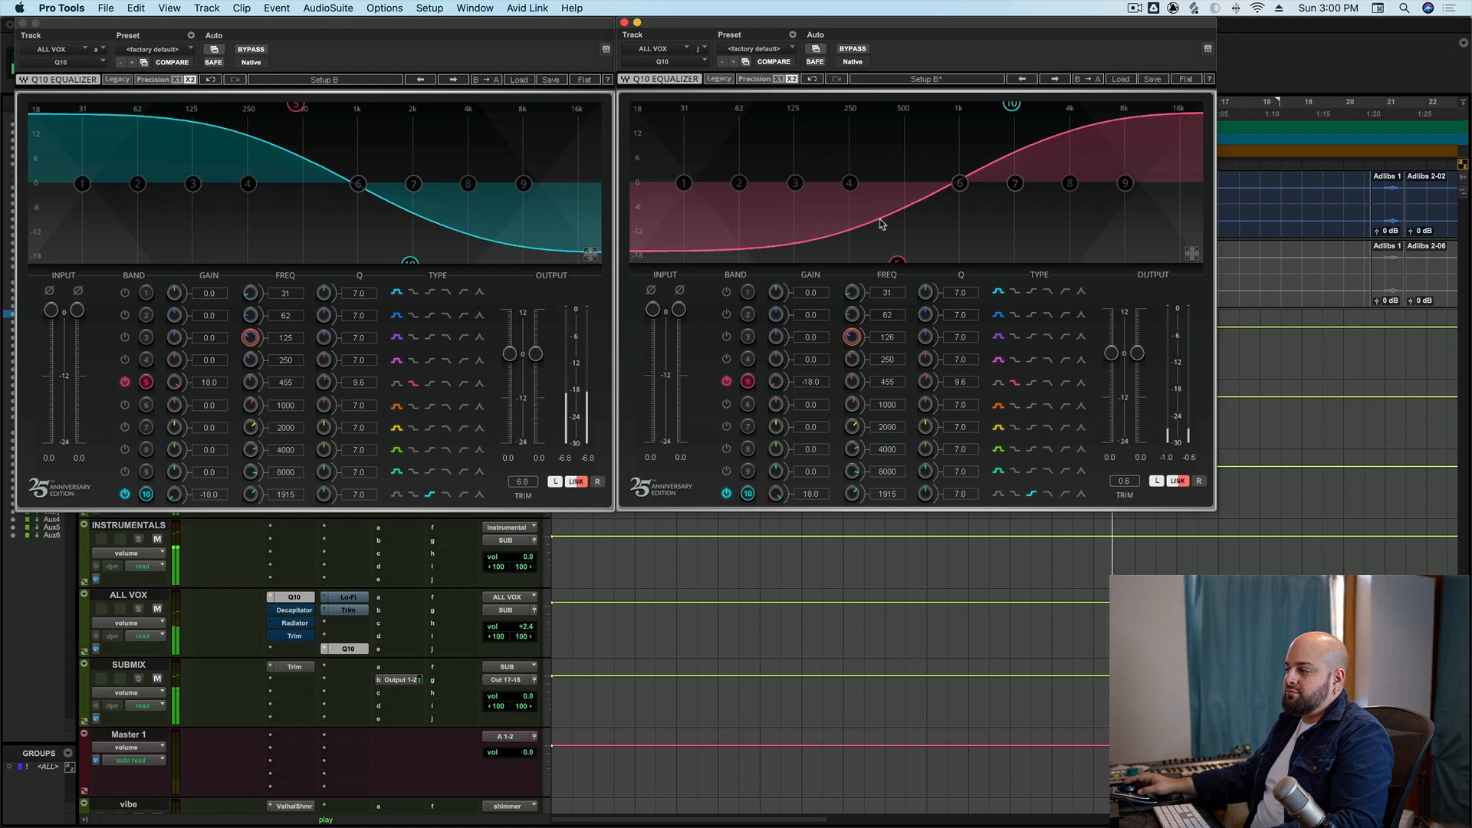
pyautogui.moveTo(292, 569)
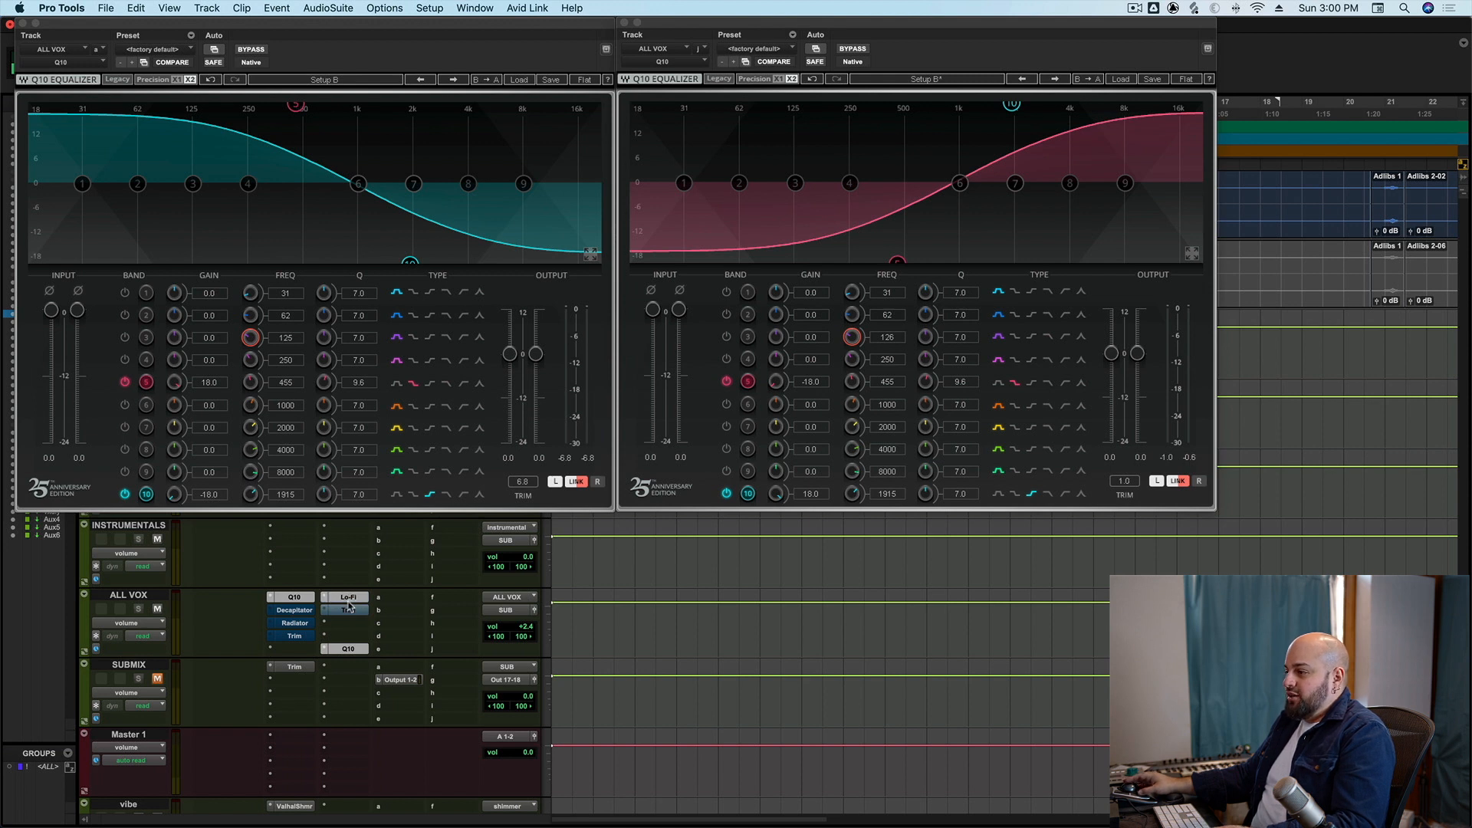
# Bring the Trim gain stage back on screen beside the Q10s and Lo-Fi
pyautogui.click(345, 597)
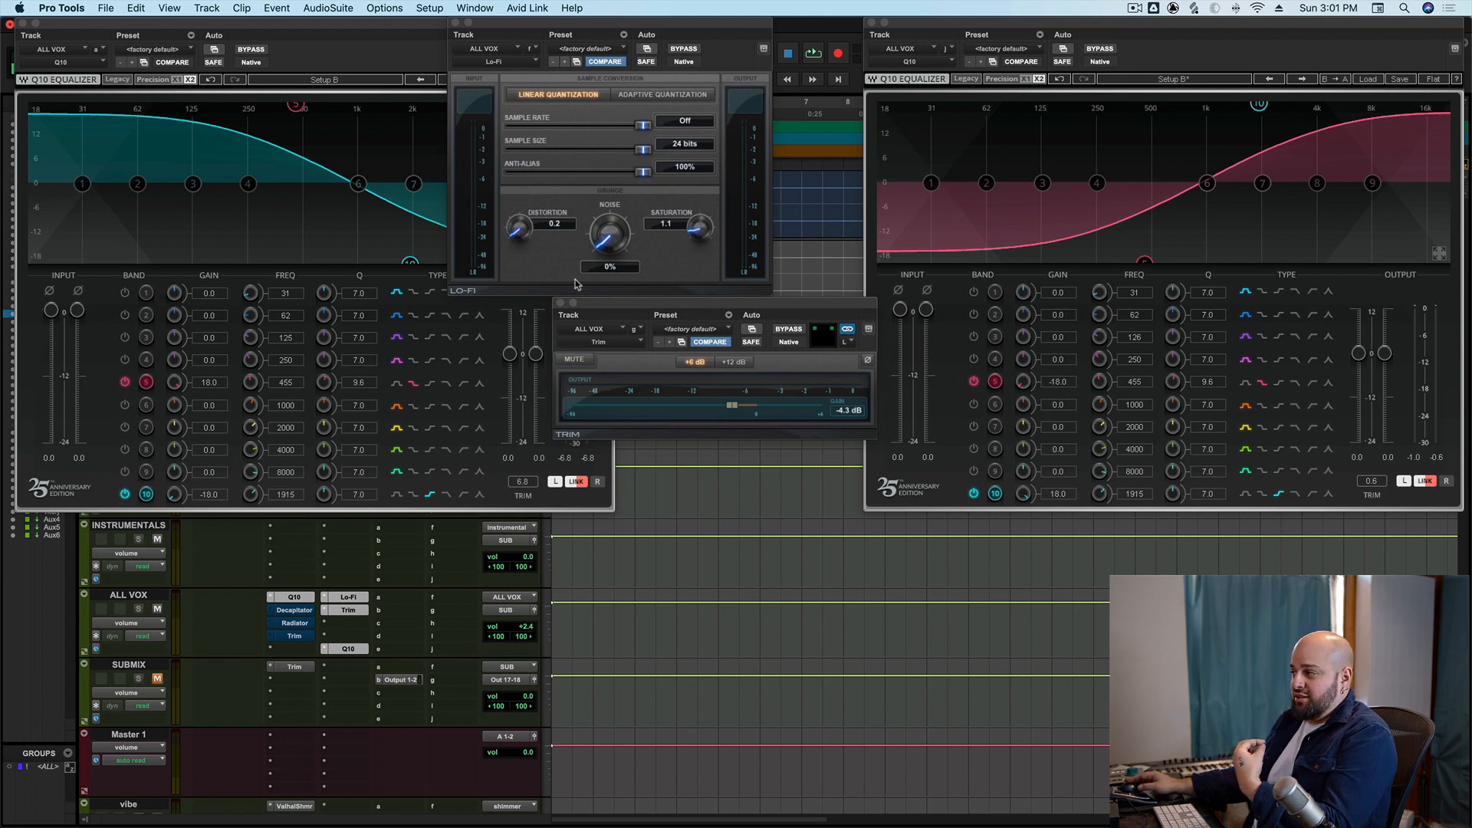
pyautogui.moveTo(1152, 225)
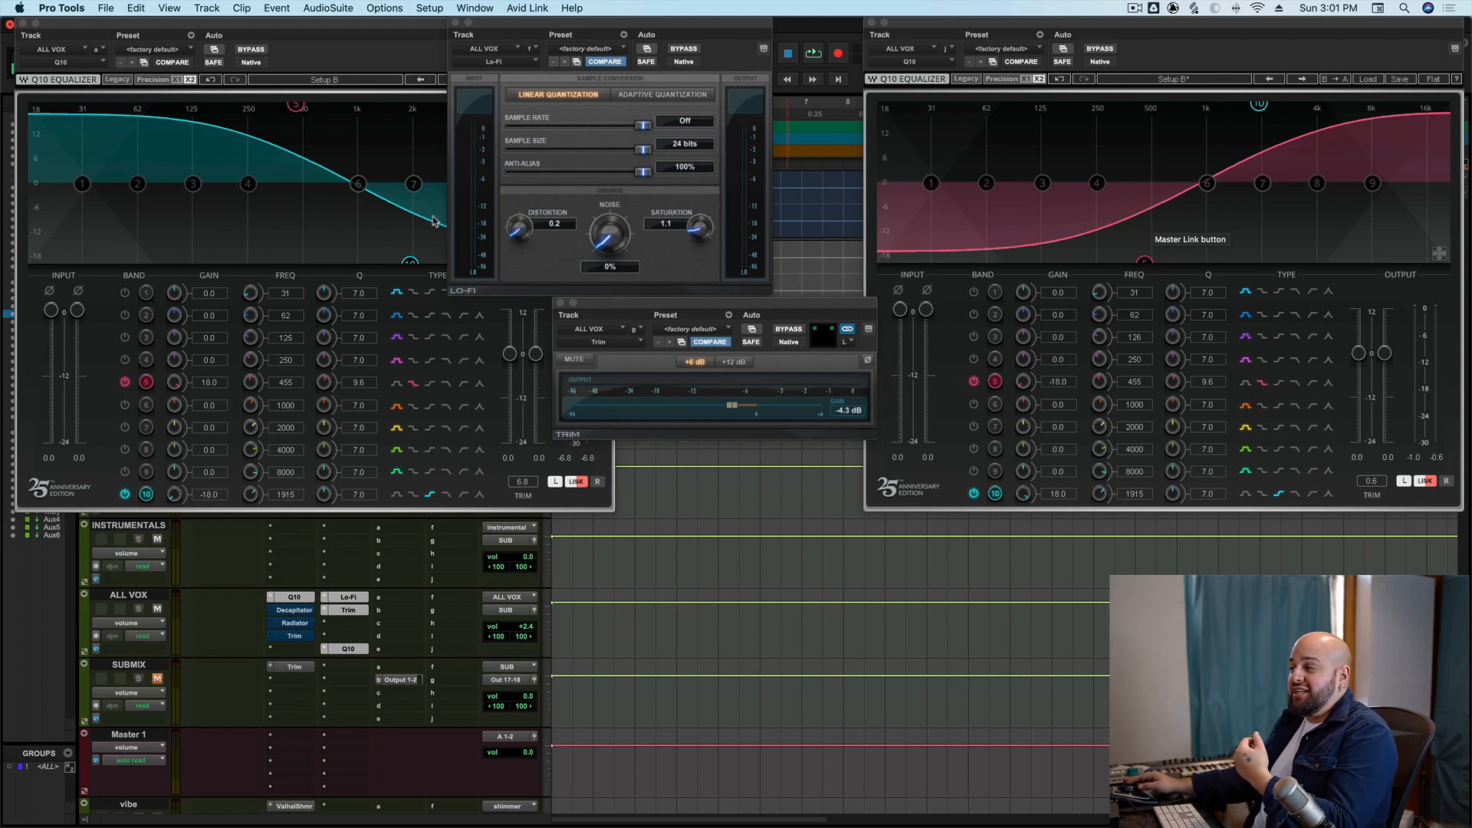
pyautogui.moveTo(380, 206)
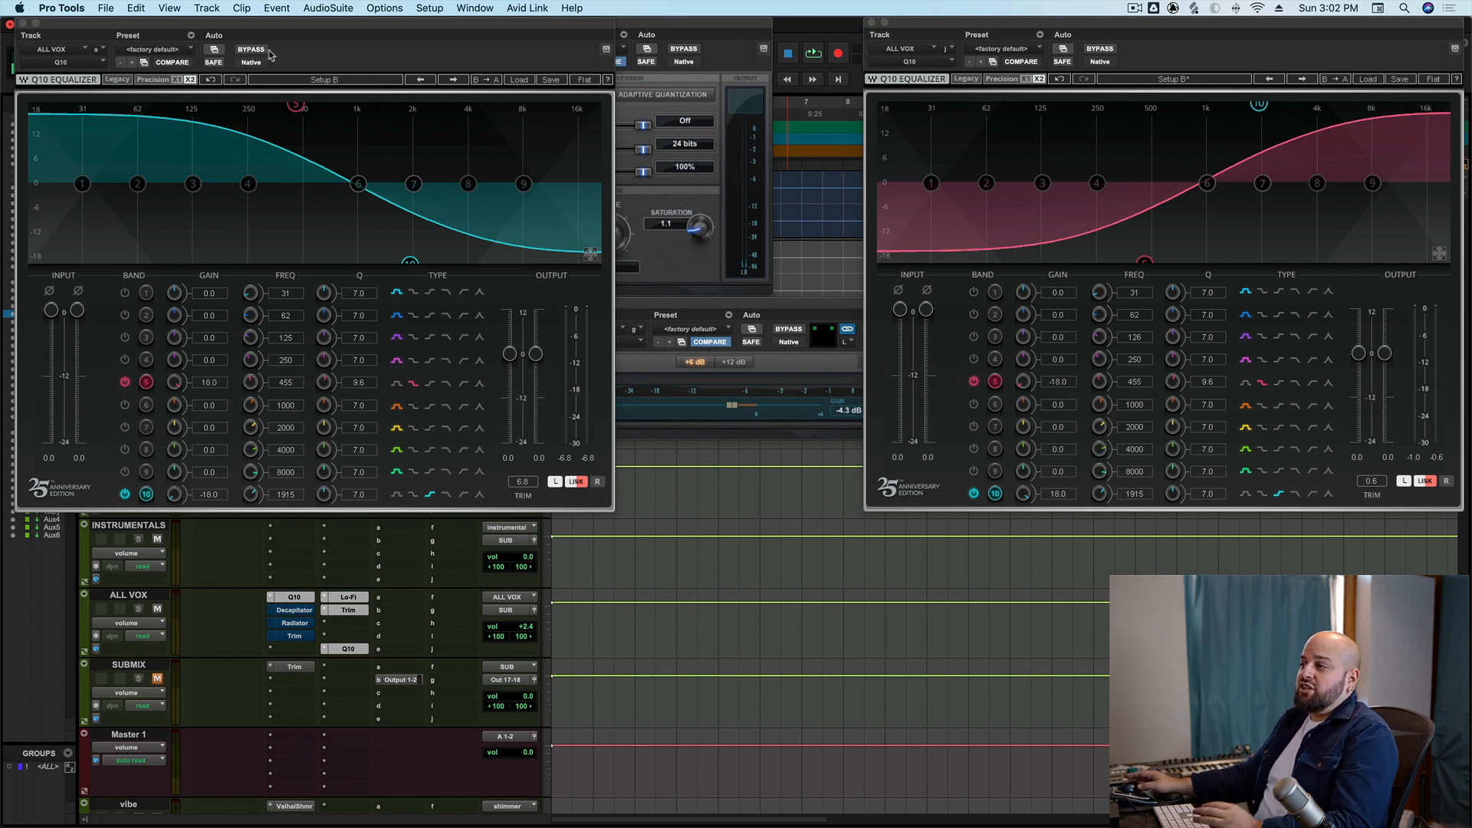
pyautogui.moveTo(281, 52)
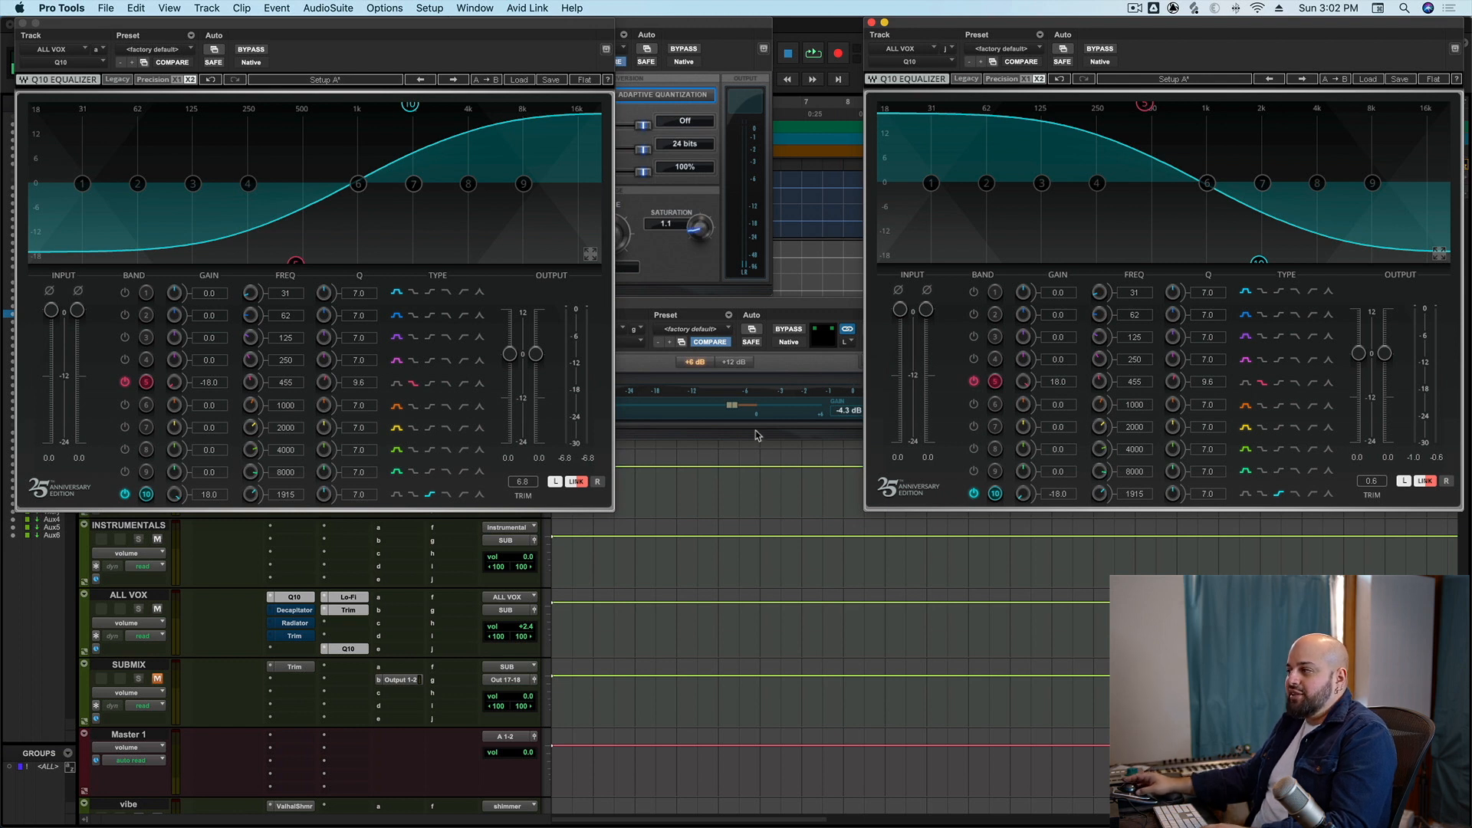
pyautogui.click(156, 678)
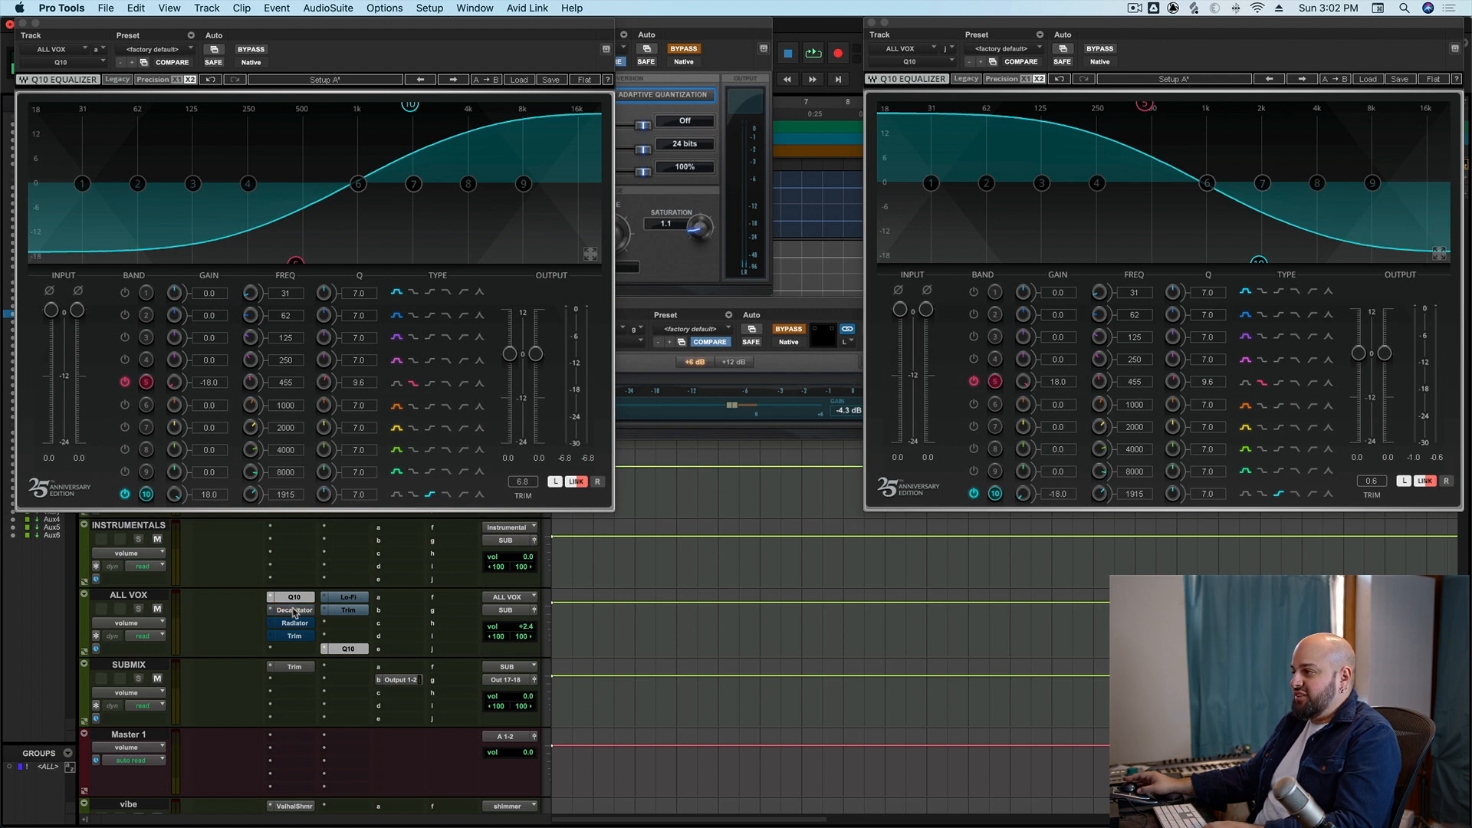
# Show the Soundtoys Decapitator saturation from the ALL VOX bus during playback
pyautogui.click(291, 610)
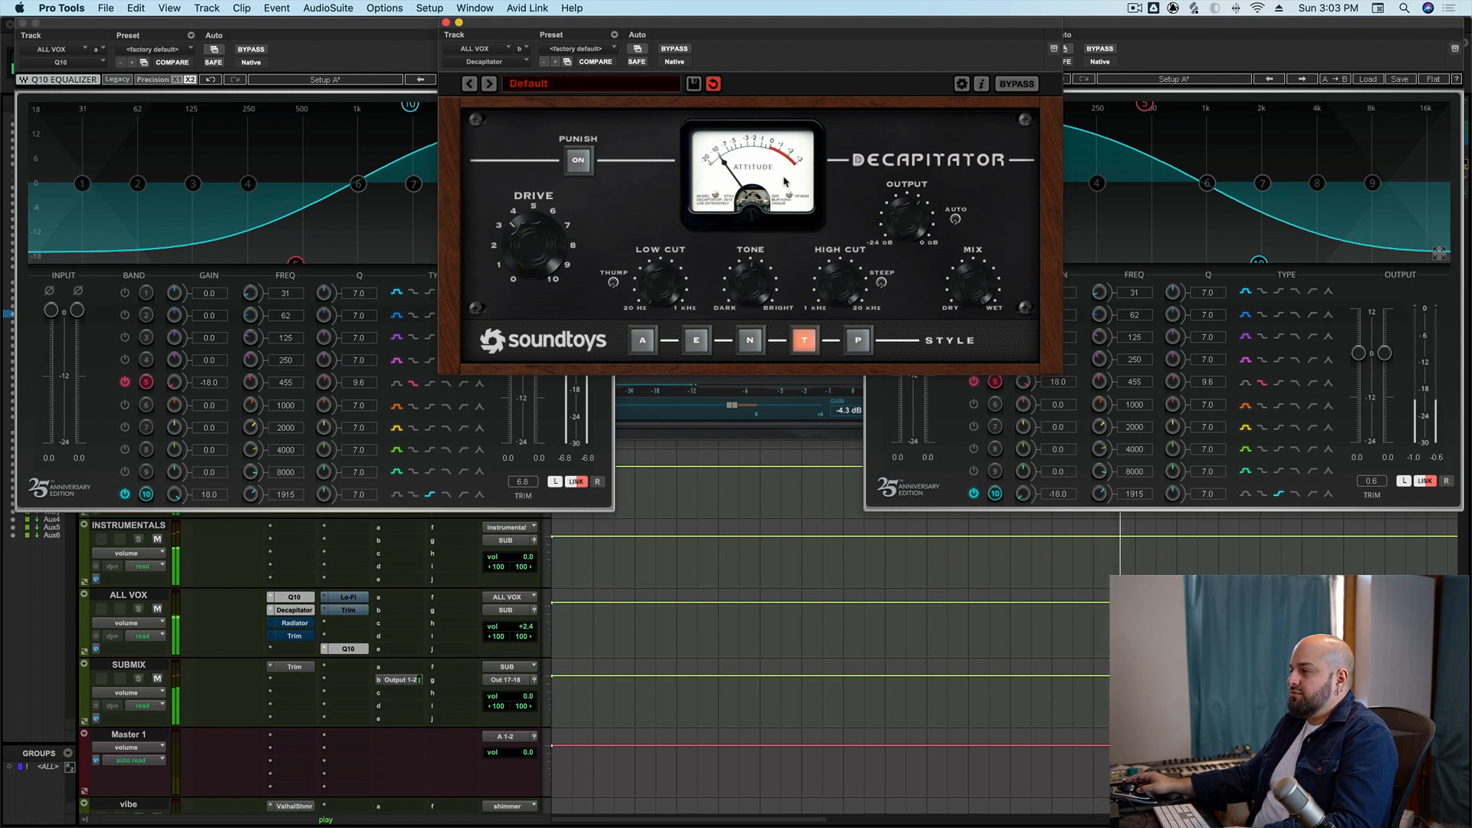
pyautogui.moveTo(478, 325)
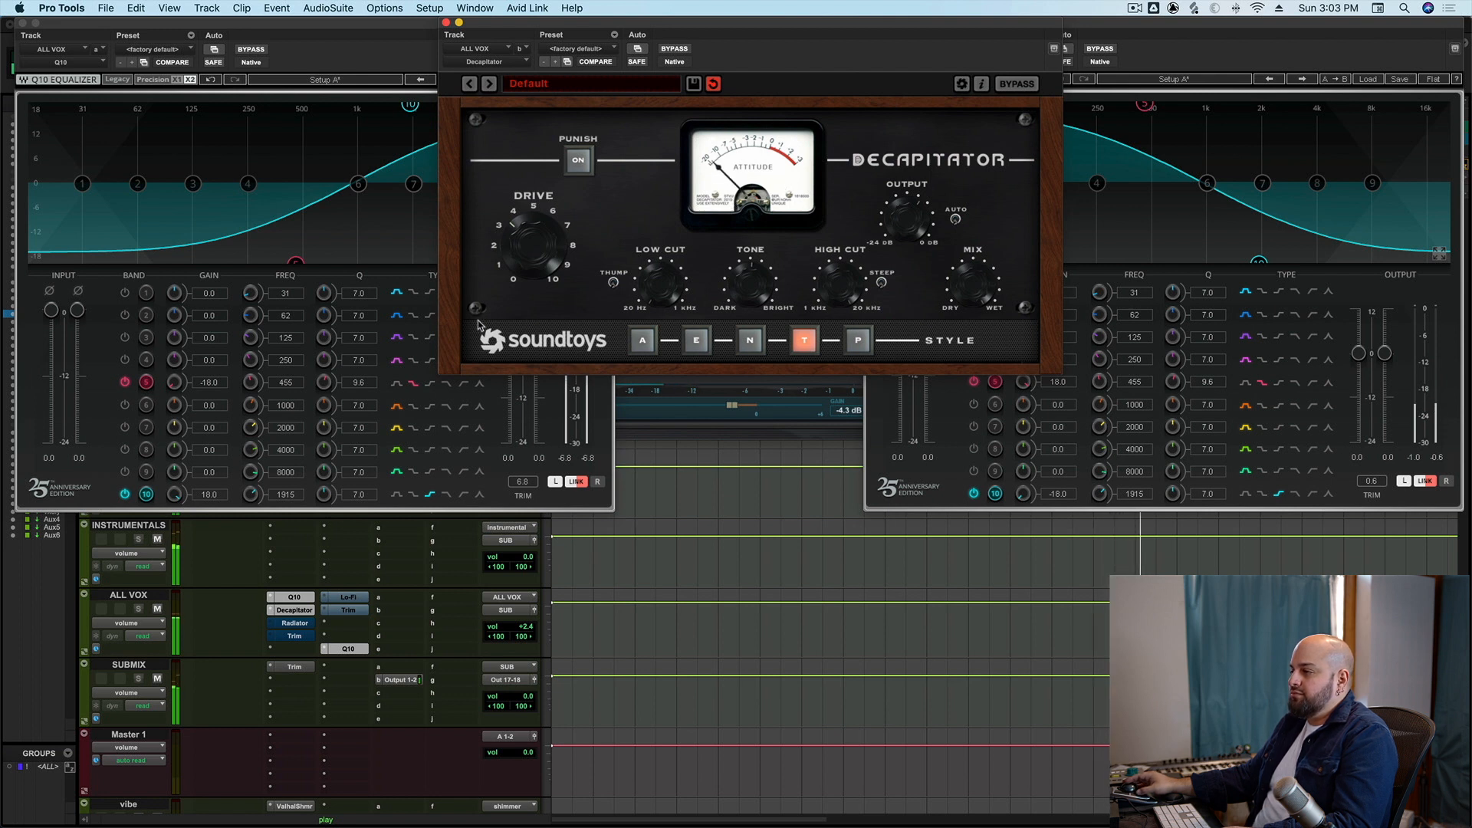